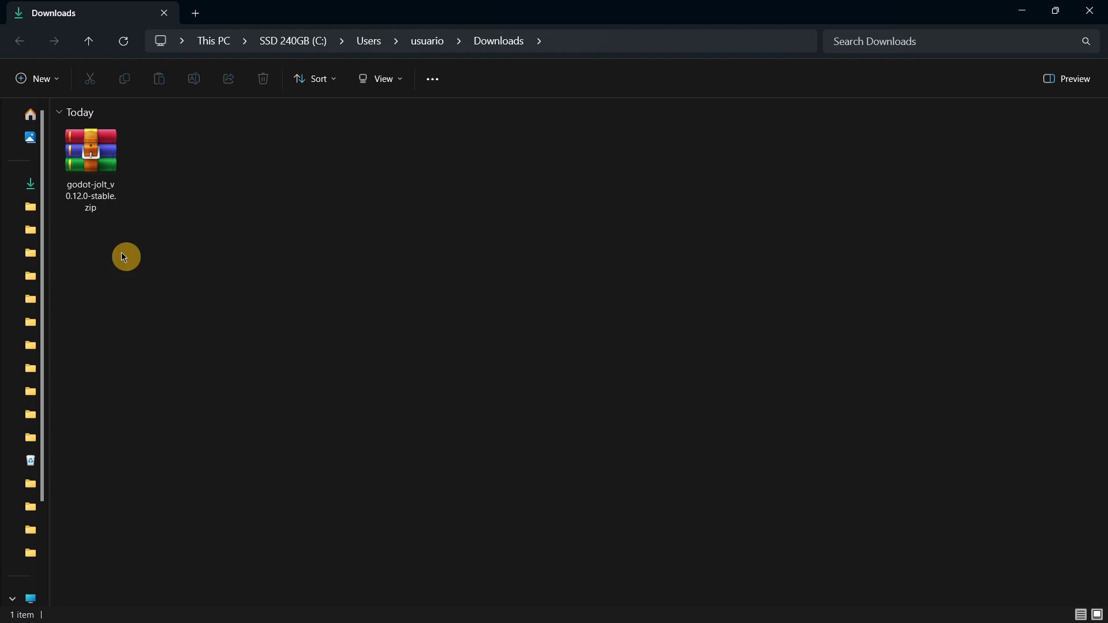
Extract godot-jolt_v0.12.0-stable.zip from Downloads and copy the godot-jolt folder into the project directory
{"action": "right_click", "coordinate": [90, 150]}
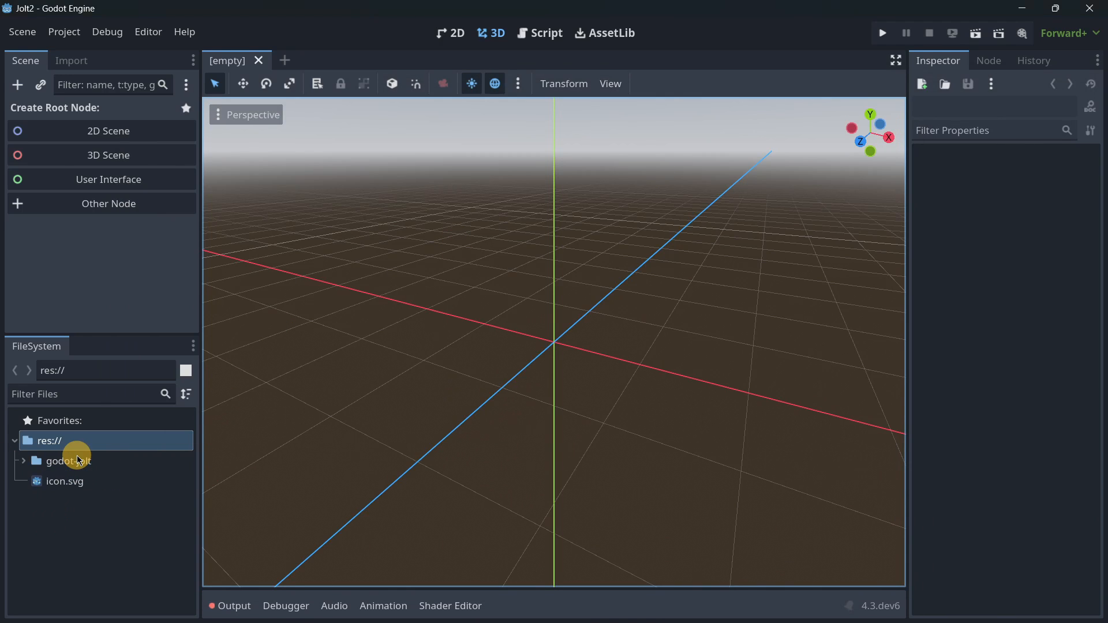
Open Project Settings from the Godot editor to reach the 3D physics engine option
{"action": "left_click", "coordinate": [64, 32]}
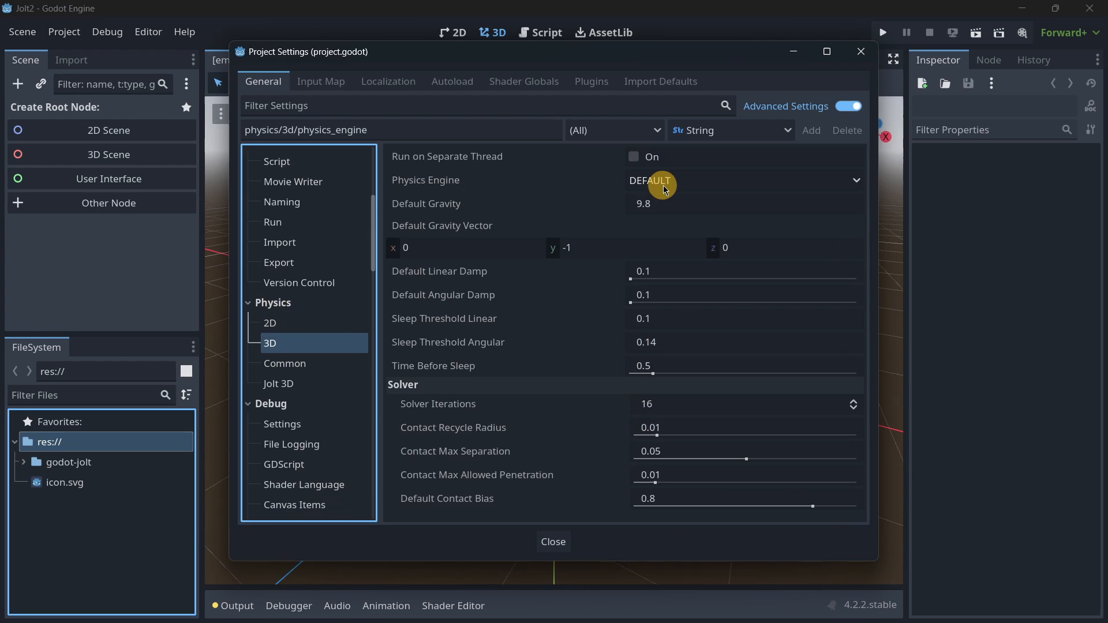